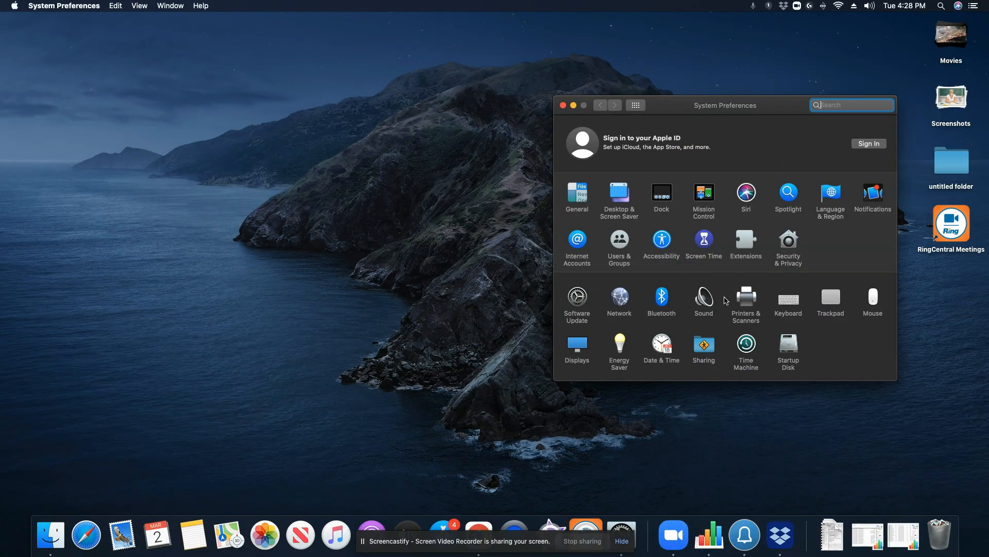
{"action": "mouse_move", "coordinate": [711, 300]}
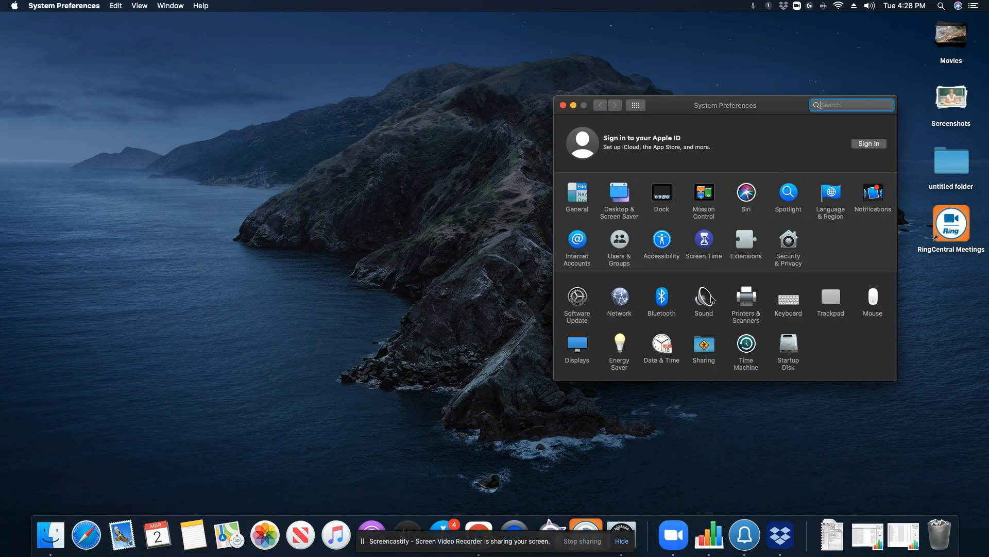
Step: Open Sound preferences, review the output devices, and select AudioWin-USB as the input device
{"action": "left_click", "coordinate": [703, 297]}
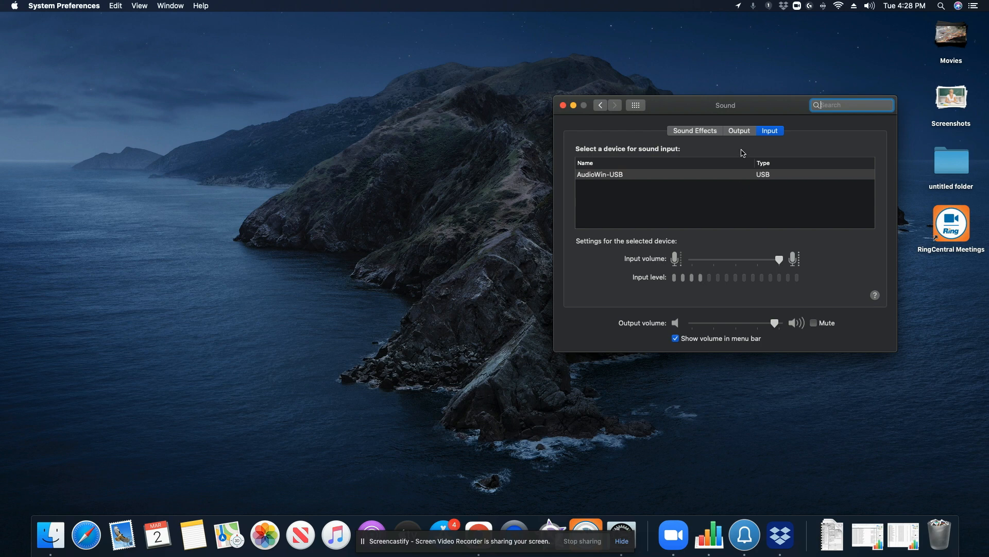
{"action": "left_click", "coordinate": [739, 131]}
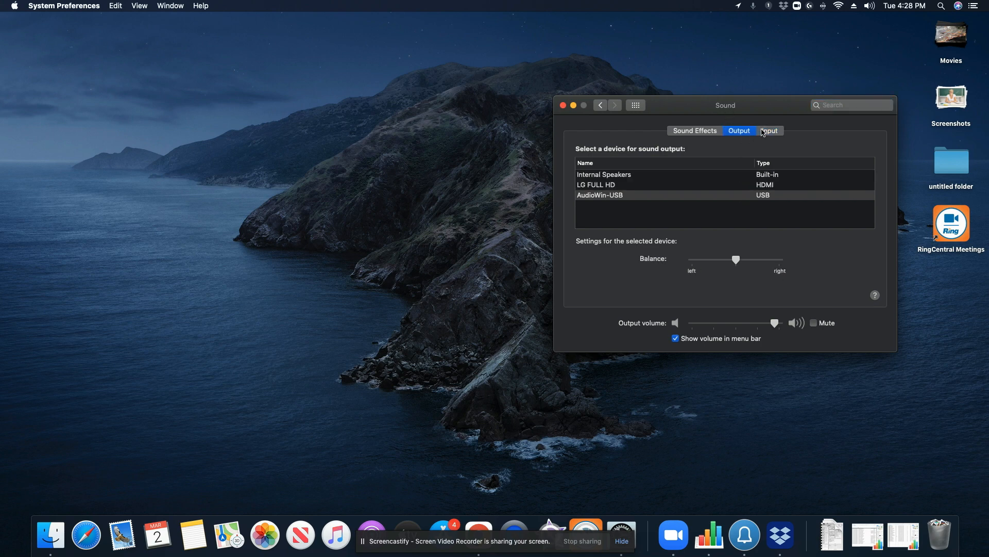
{"action": "left_click", "coordinate": [770, 130]}
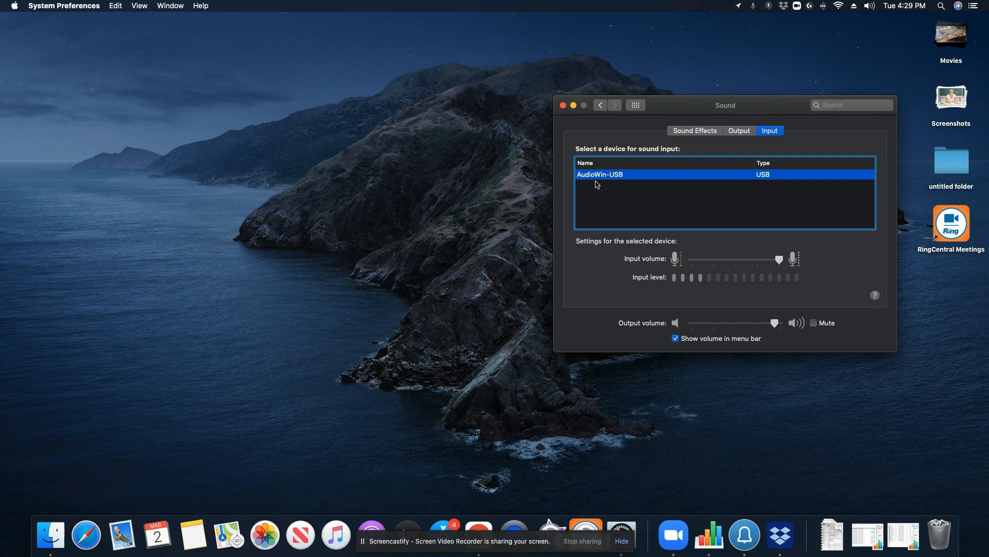
{"action": "mouse_move", "coordinate": [729, 187]}
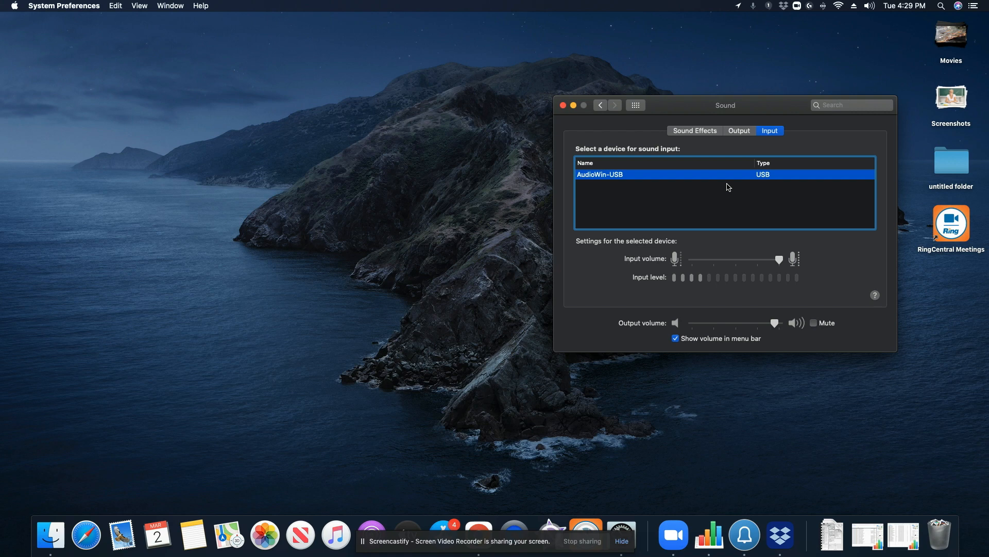
Step: Select AudioWin-USB as the sound output device on the Output tab
{"action": "left_click", "coordinate": [738, 130]}
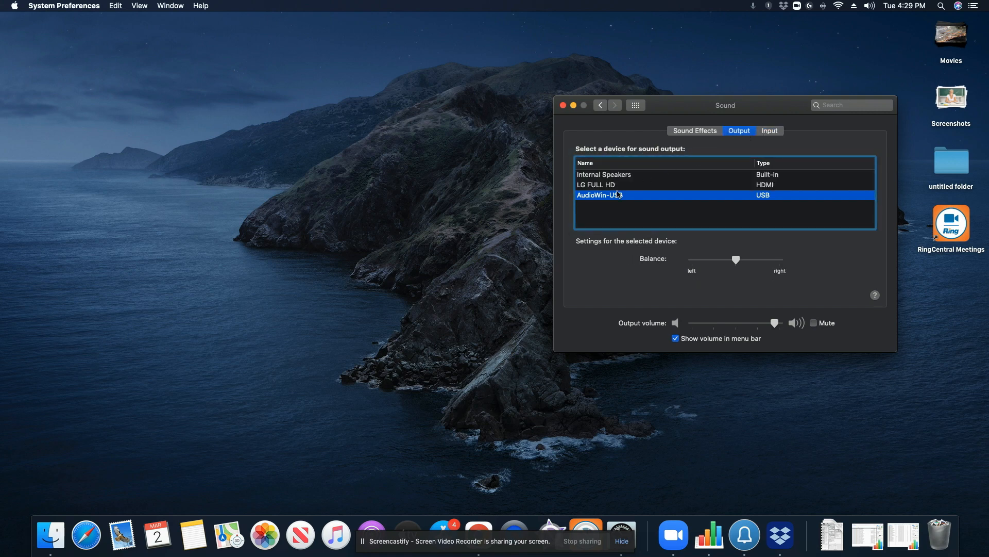
{"action": "mouse_move", "coordinate": [654, 238]}
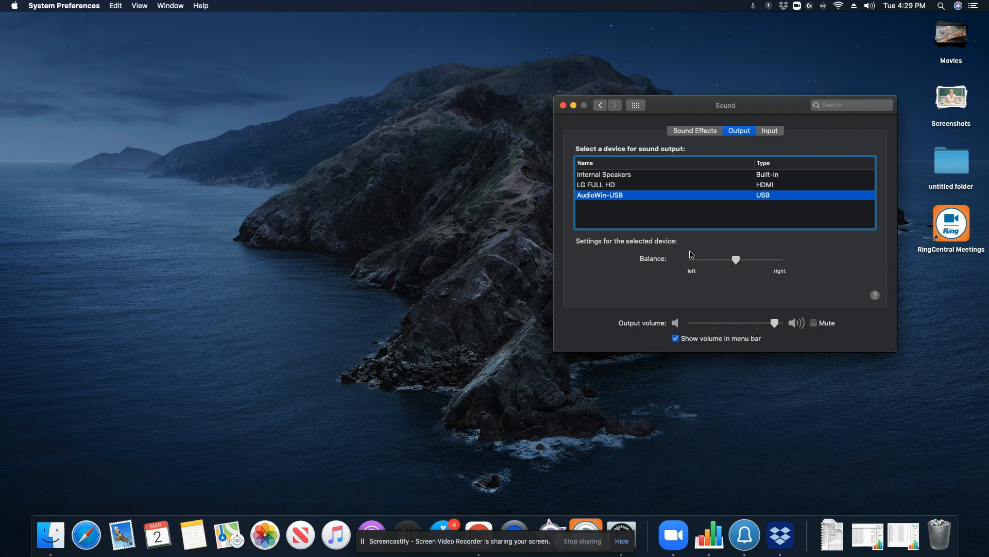
{"action": "mouse_move", "coordinate": [697, 270]}
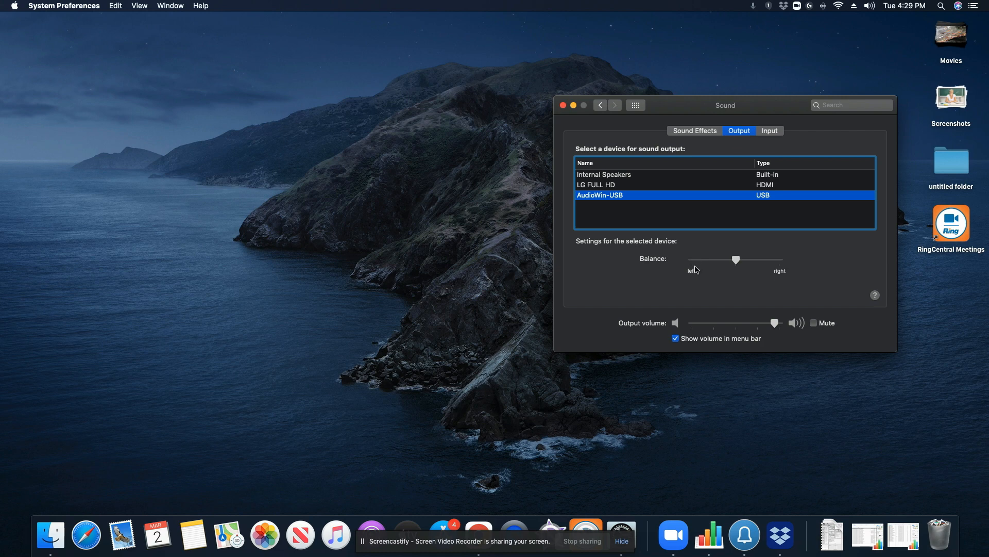
{"action": "mouse_move", "coordinate": [705, 278]}
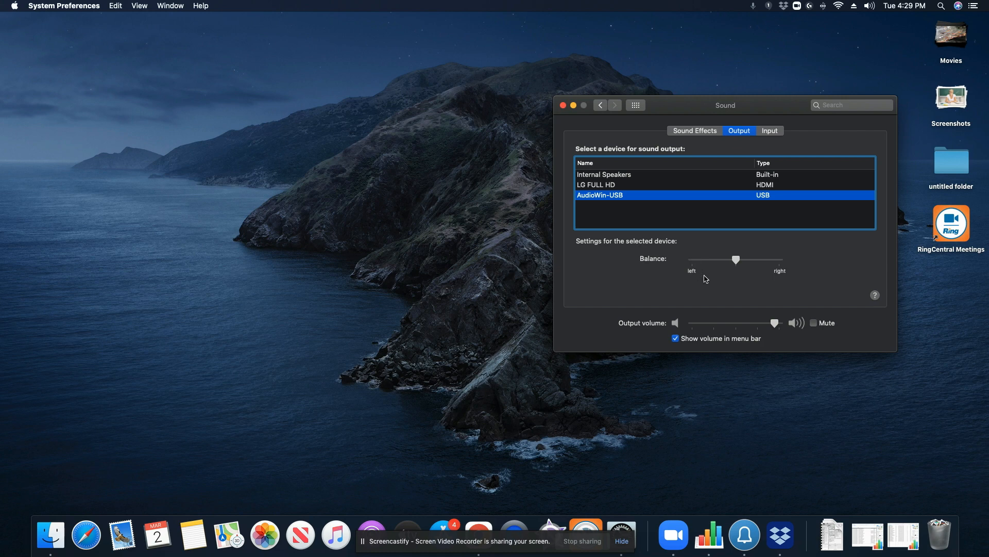